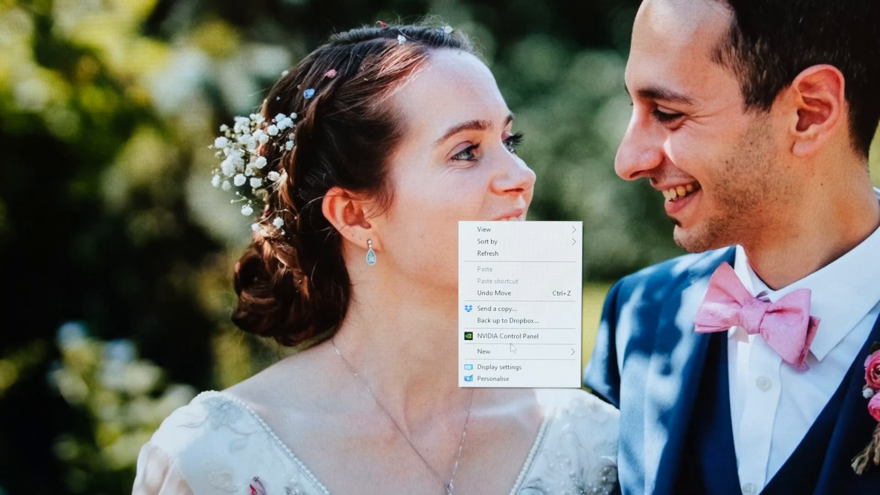
Look through the Windows display settings, then close them
{"action": "left_click", "coordinate": [499, 366]}
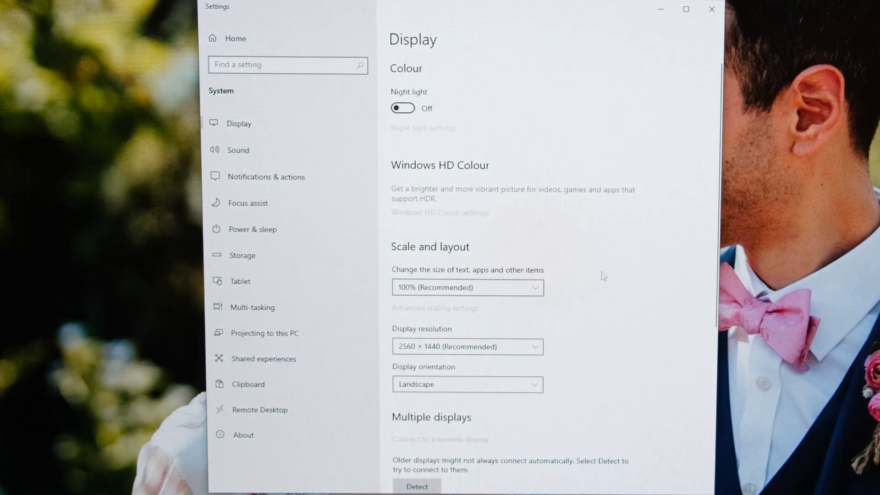
{"action": "scroll", "scroll_direction": "down", "scroll_amount": 3}
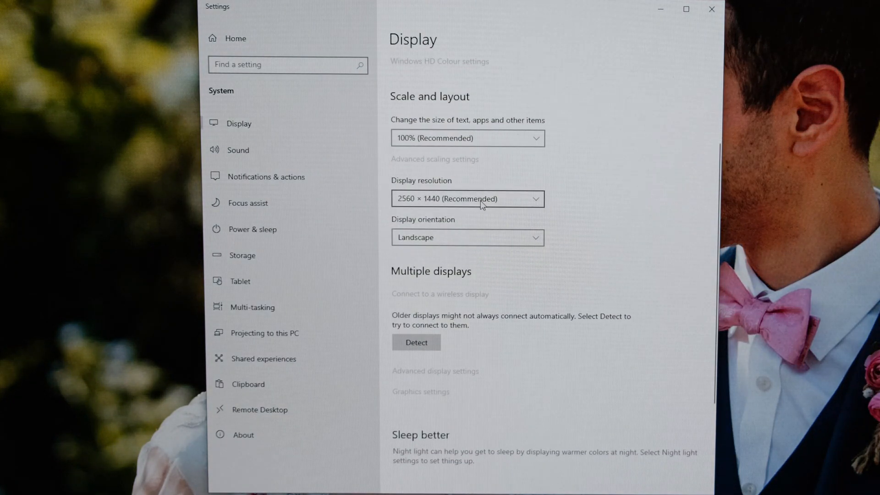
{"action": "left_click", "coordinate": [467, 198]}
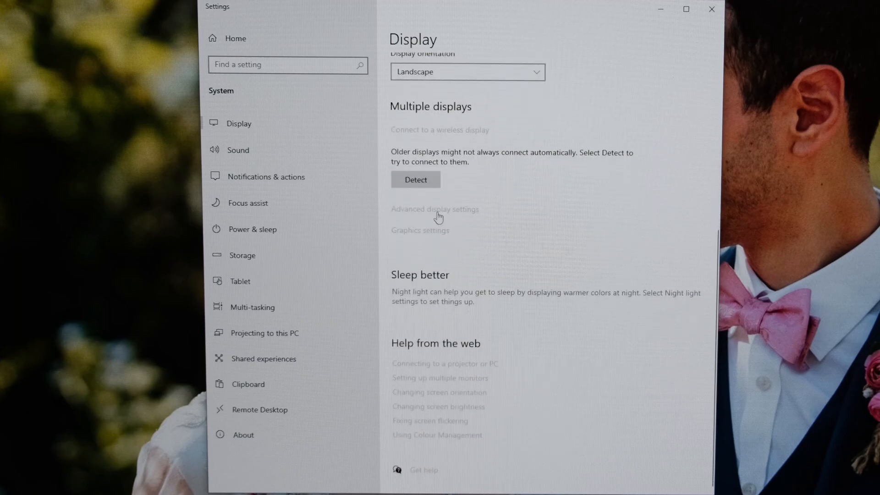
{"action": "left_click", "coordinate": [435, 209]}
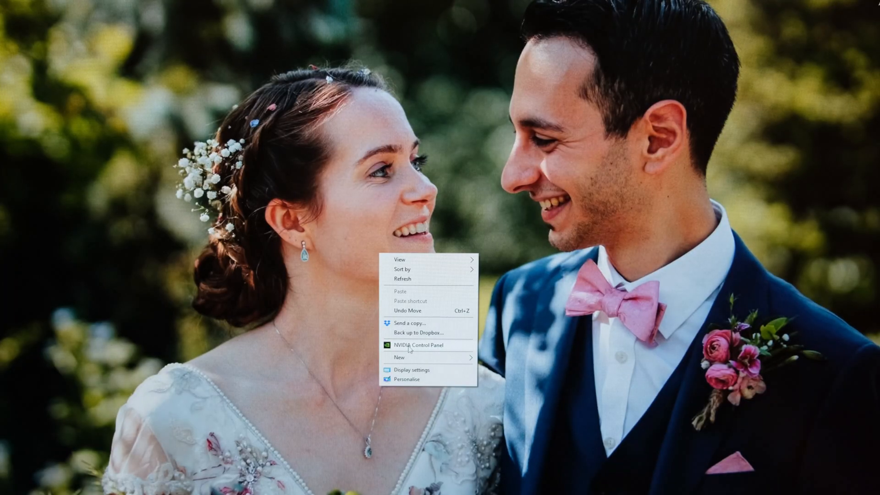
In NVIDIA Control Panel, choose 2560 × 1440 native resolution at 75Hz
{"action": "left_click", "coordinate": [418, 345]}
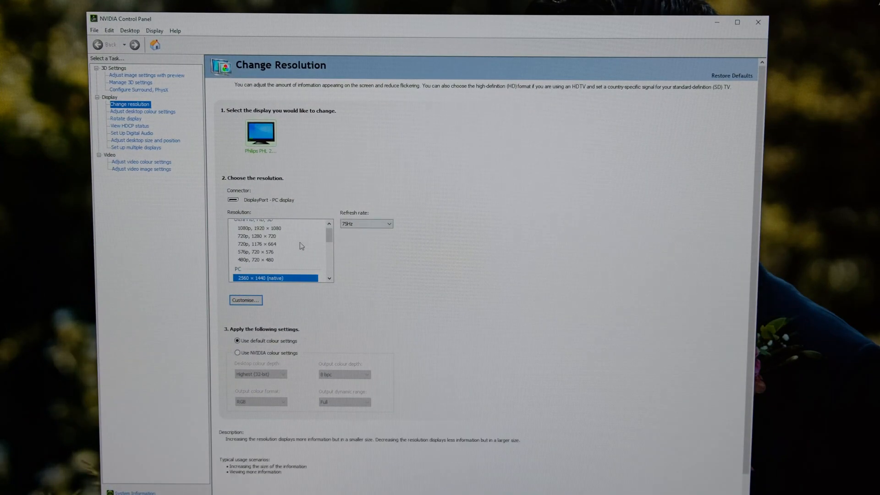
{"action": "scroll", "scroll_direction": "up", "scroll_amount": 3}
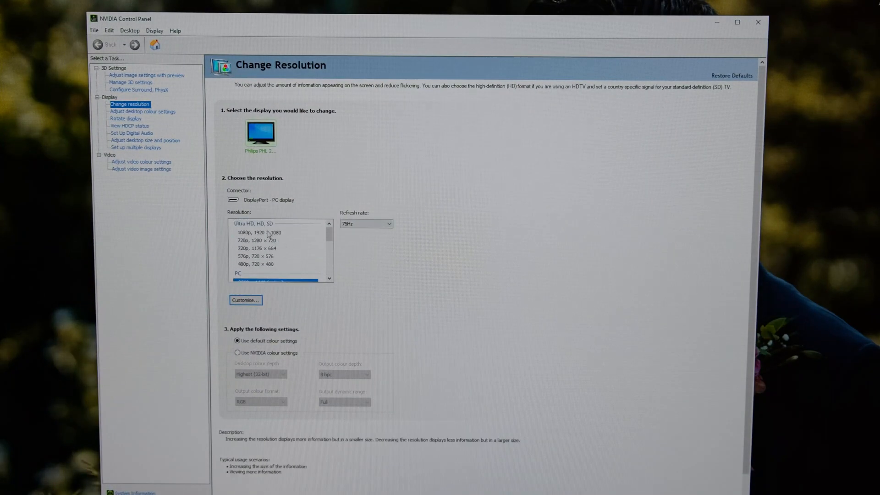
{"action": "left_click", "coordinate": [275, 260]}
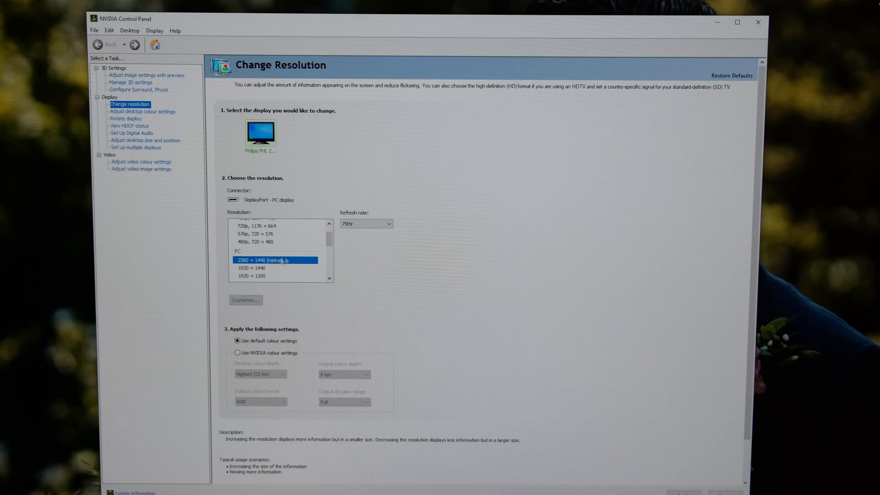
{"action": "left_click", "coordinate": [364, 224]}
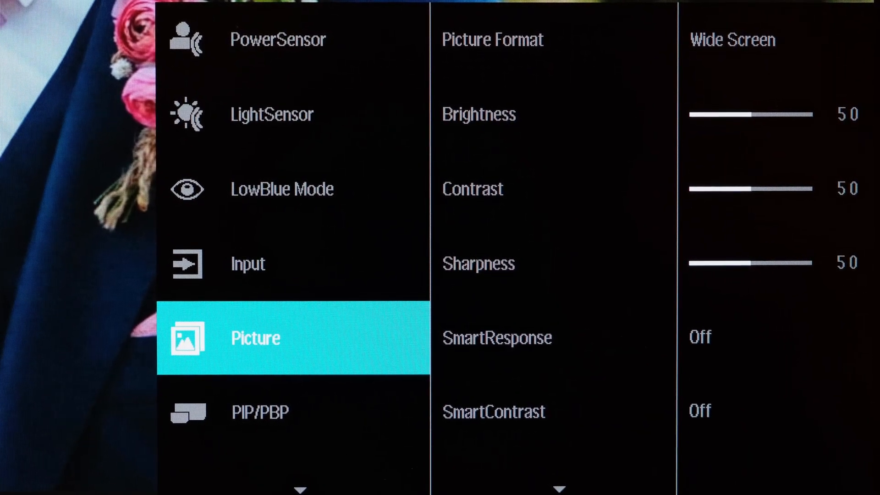
Advance the monitor OSD to the PIP/PBP menu, where PIP/PBP Mode shows Off
{"action": "left_click", "coordinate": [258, 412]}
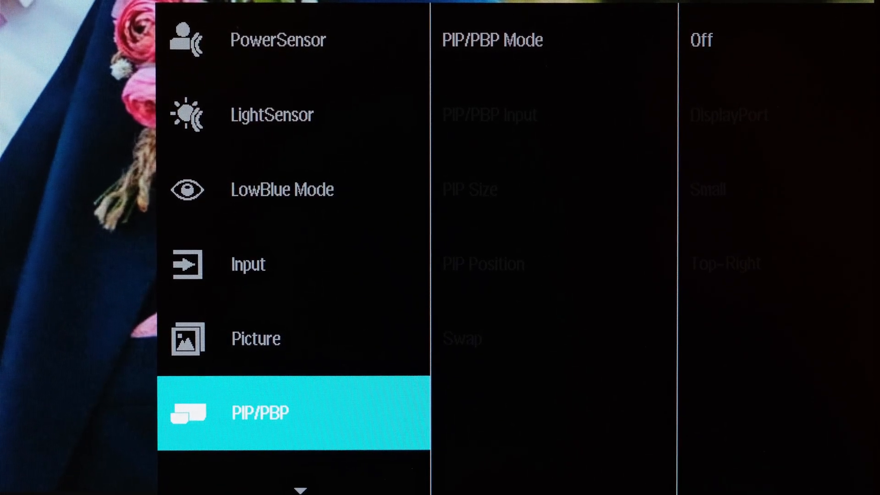
Browse the Color Temperature presets, keeping 6500K, then move down to the Setup menu
{"action": "scroll", "scroll_direction": "down", "scroll_amount": 3}
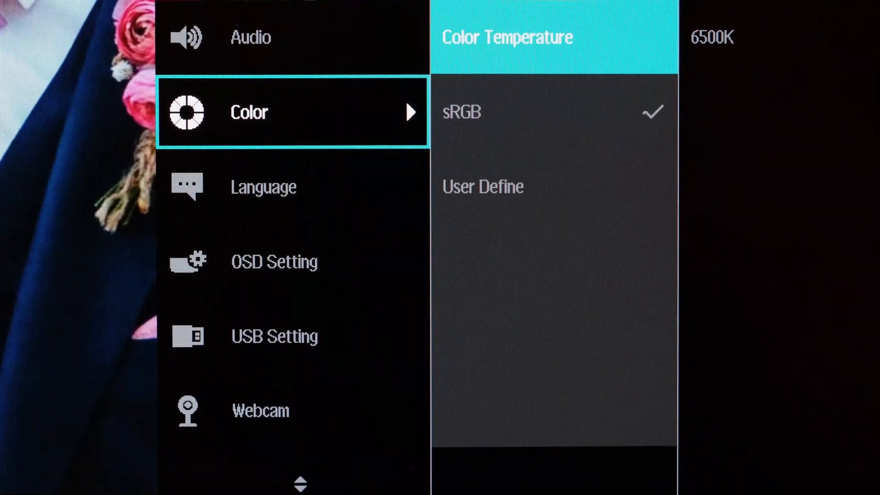
{"action": "left_click", "coordinate": [505, 37]}
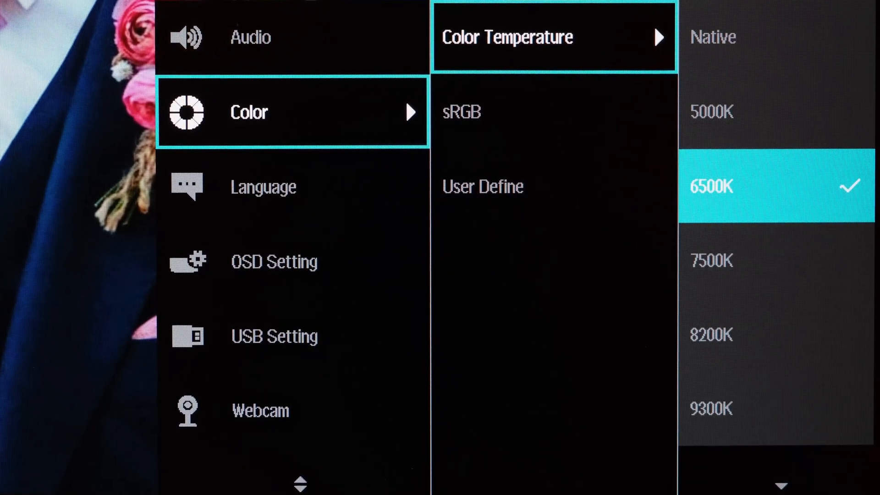
{"action": "left_click", "coordinate": [774, 187]}
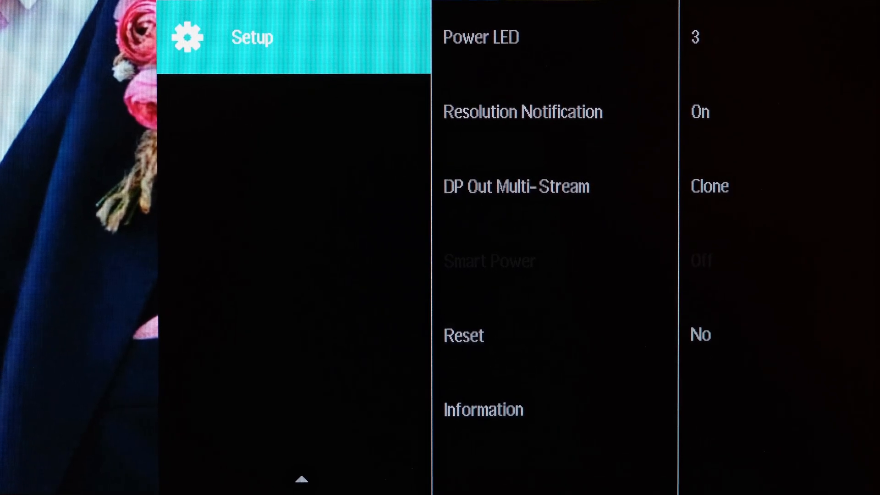
Check Information shows 2560x1440@75Hz and open DP Out Multi-Stream, left on Clone
{"action": "left_click", "coordinate": [556, 37]}
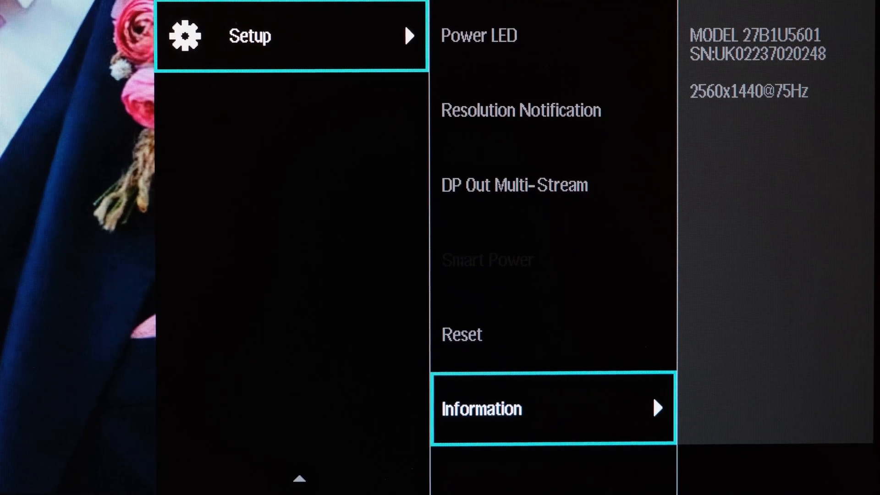
{"action": "left_click", "coordinate": [553, 408]}
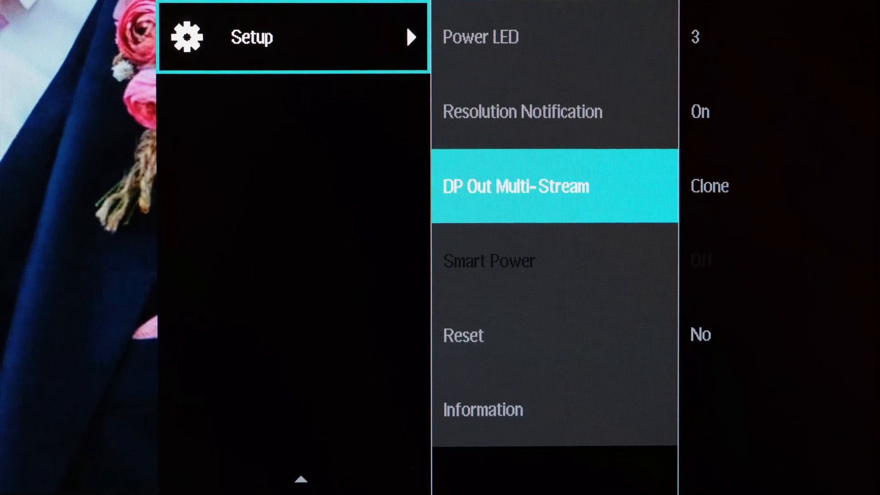
{"action": "left_click", "coordinate": [553, 186]}
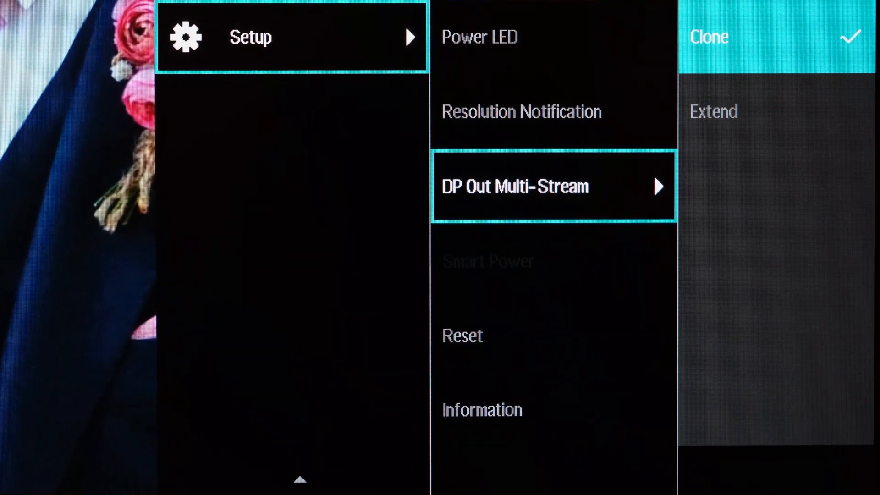